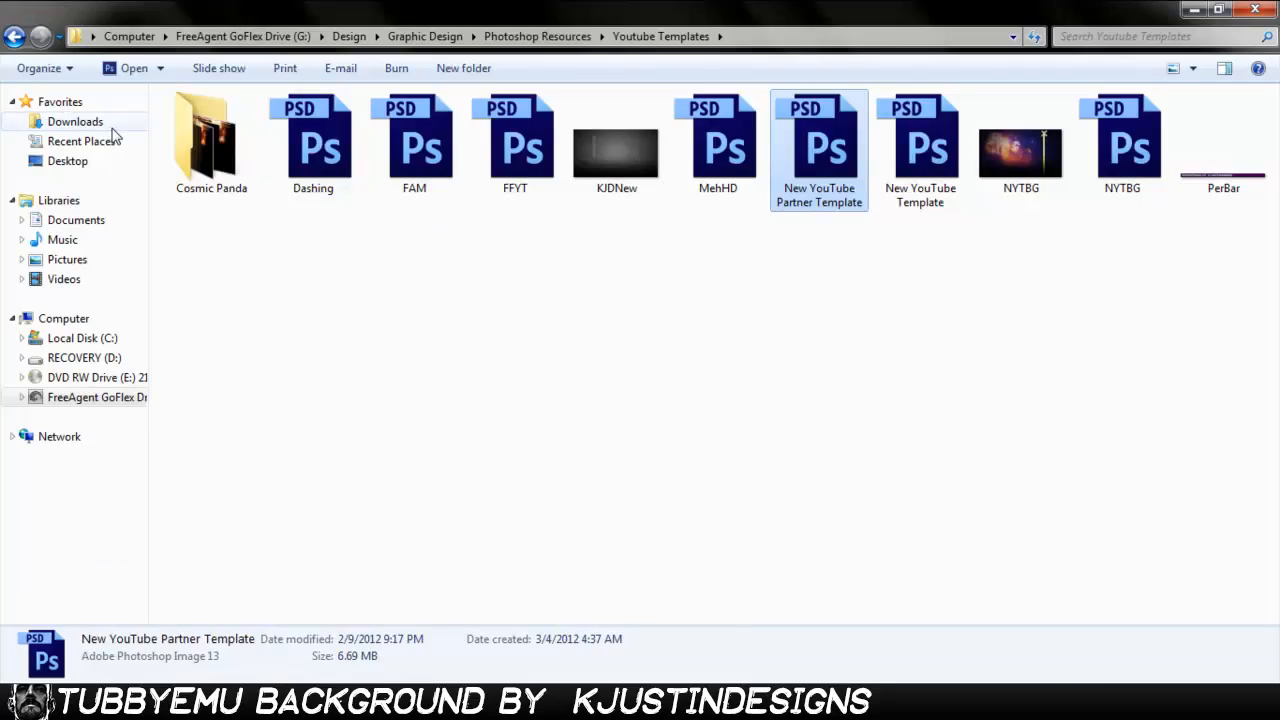
# Open New YouTube Partner Template.psd from the Youtube Templates folder and place the wrestler PNG
pyautogui.doubleClick(818, 140)
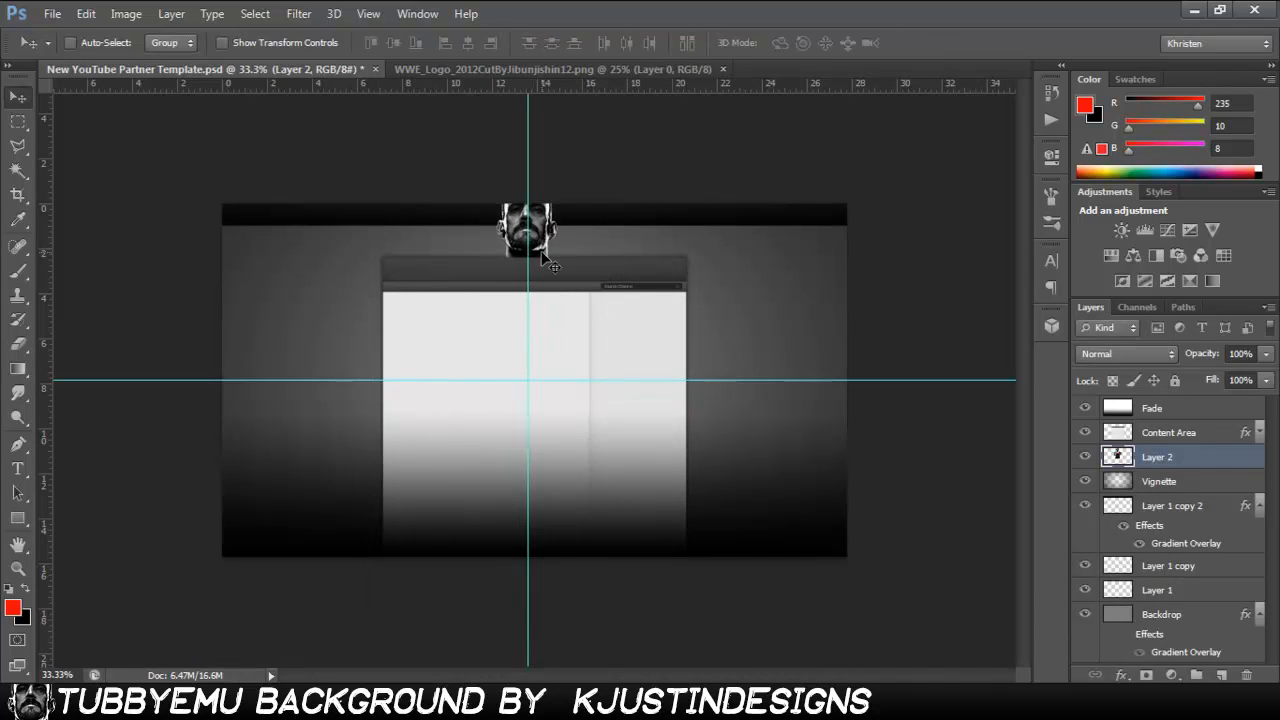
pyautogui.click(18, 468)
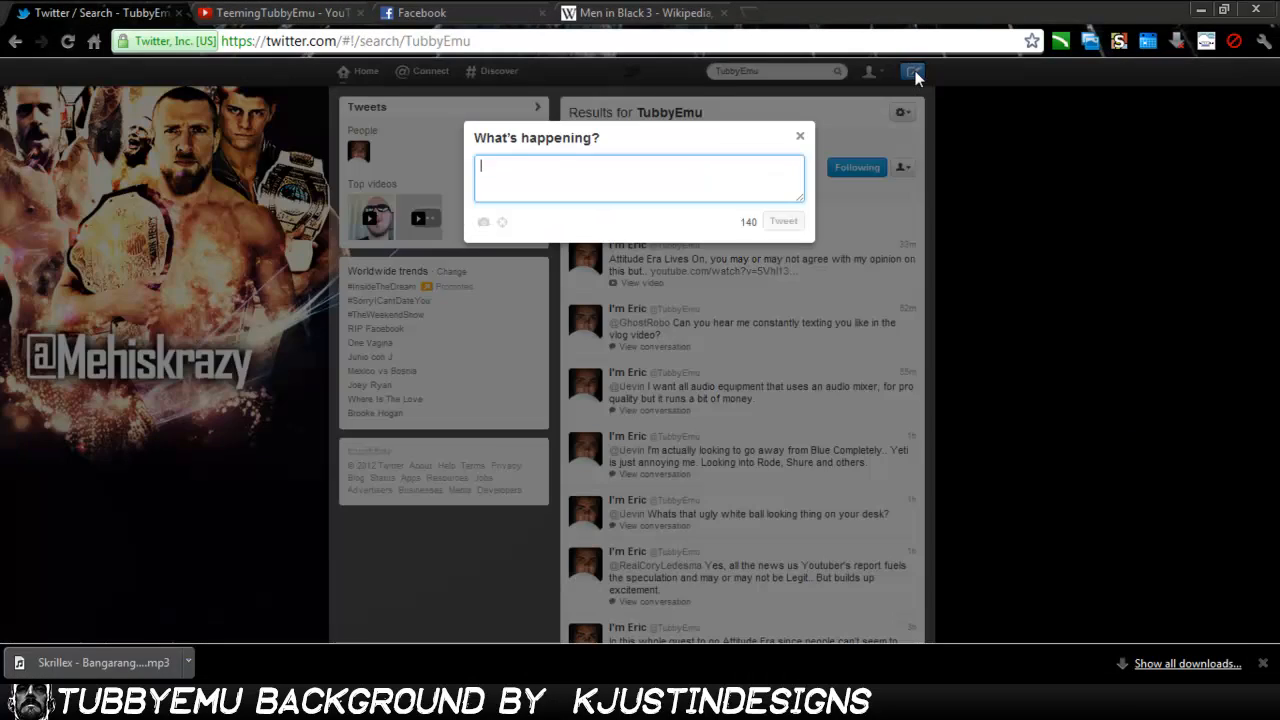
# Check the TubbyEmu Twitter search results before returning to the template
pyautogui.click(280, 12)
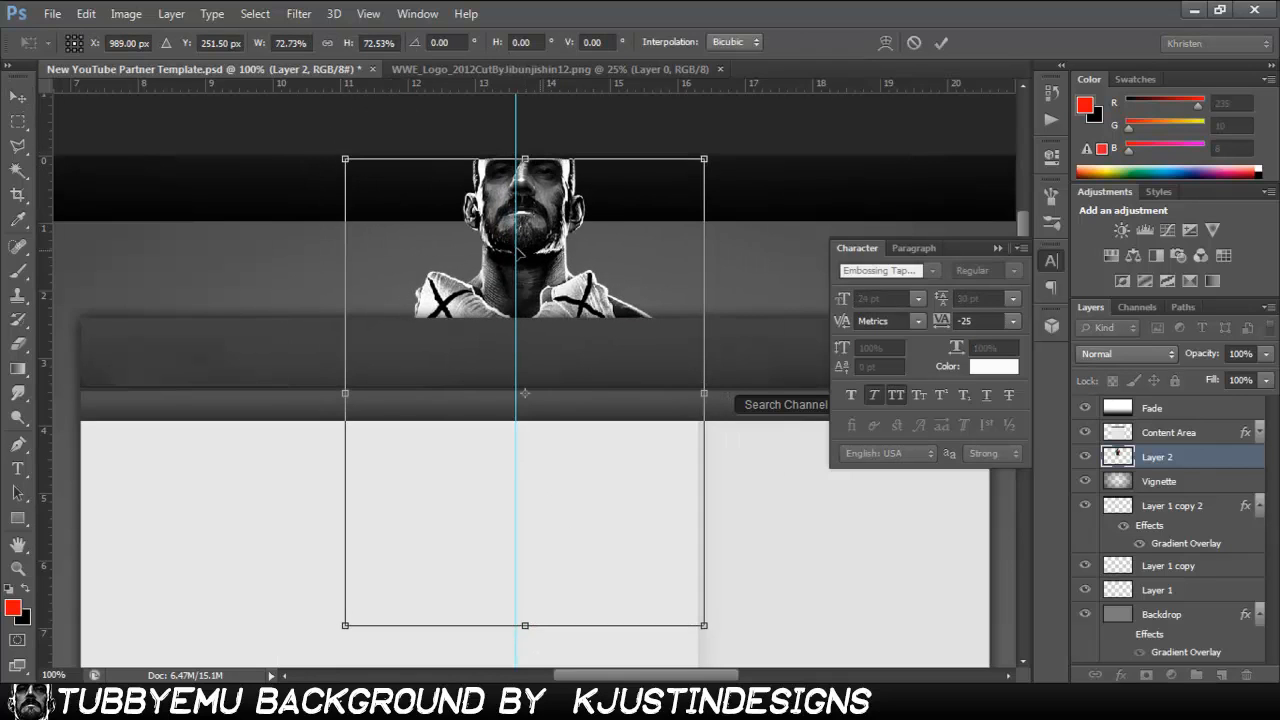
# Enlarge the wrestler cutout and position it at the top centre of the banner
pyautogui.moveTo(704, 624); pyautogui.dragTo(688, 600)
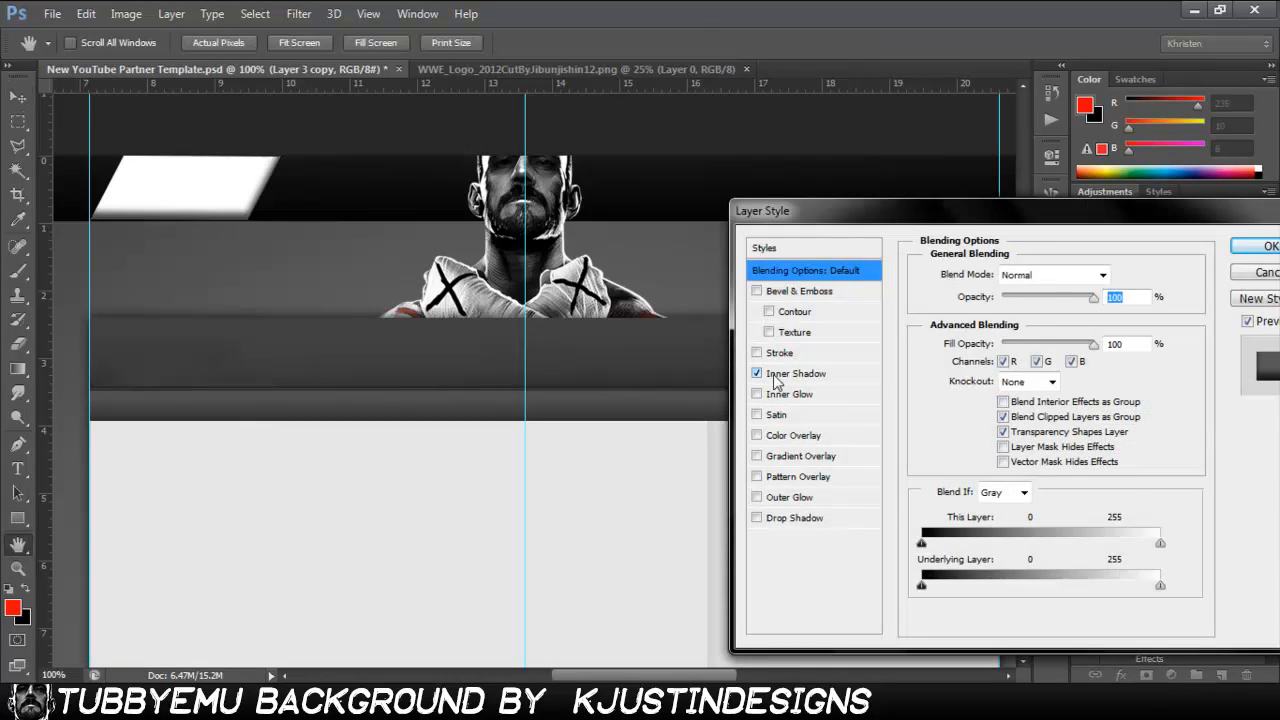
# Give the stripe an Inner Shadow and the banner a red Gradient Overlay
pyautogui.click(796, 374)
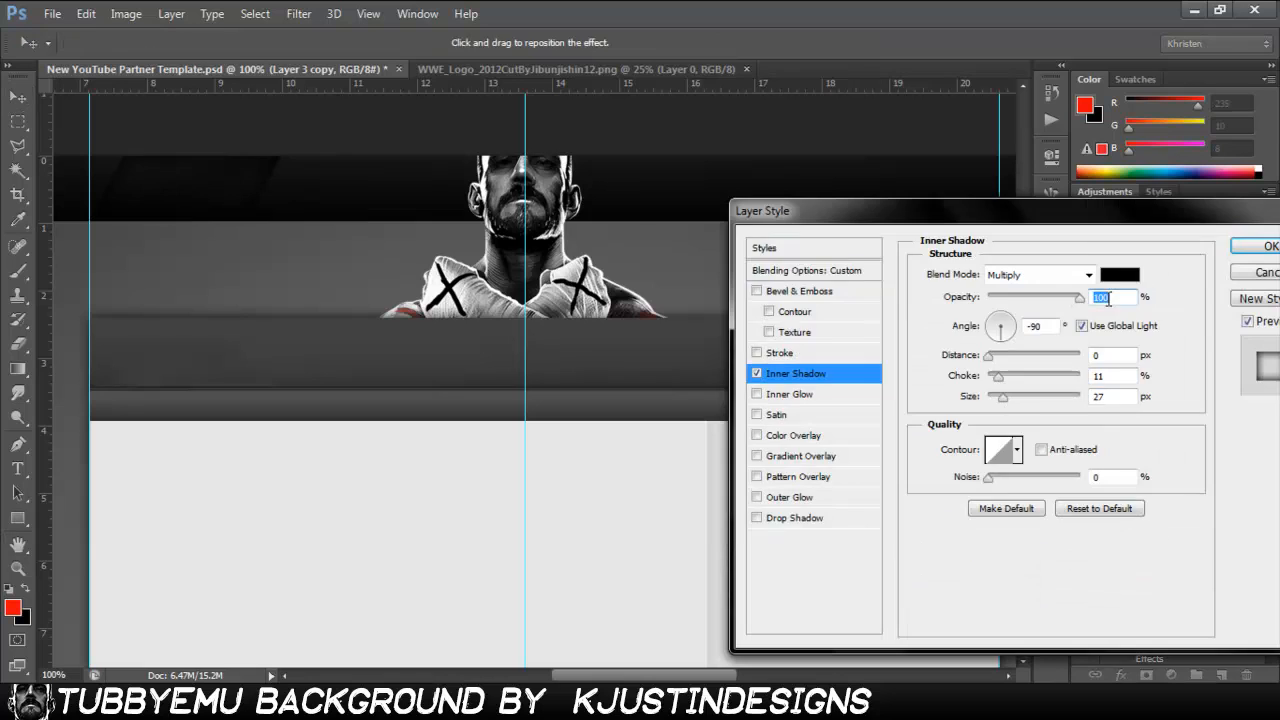
pyautogui.click(800, 456)
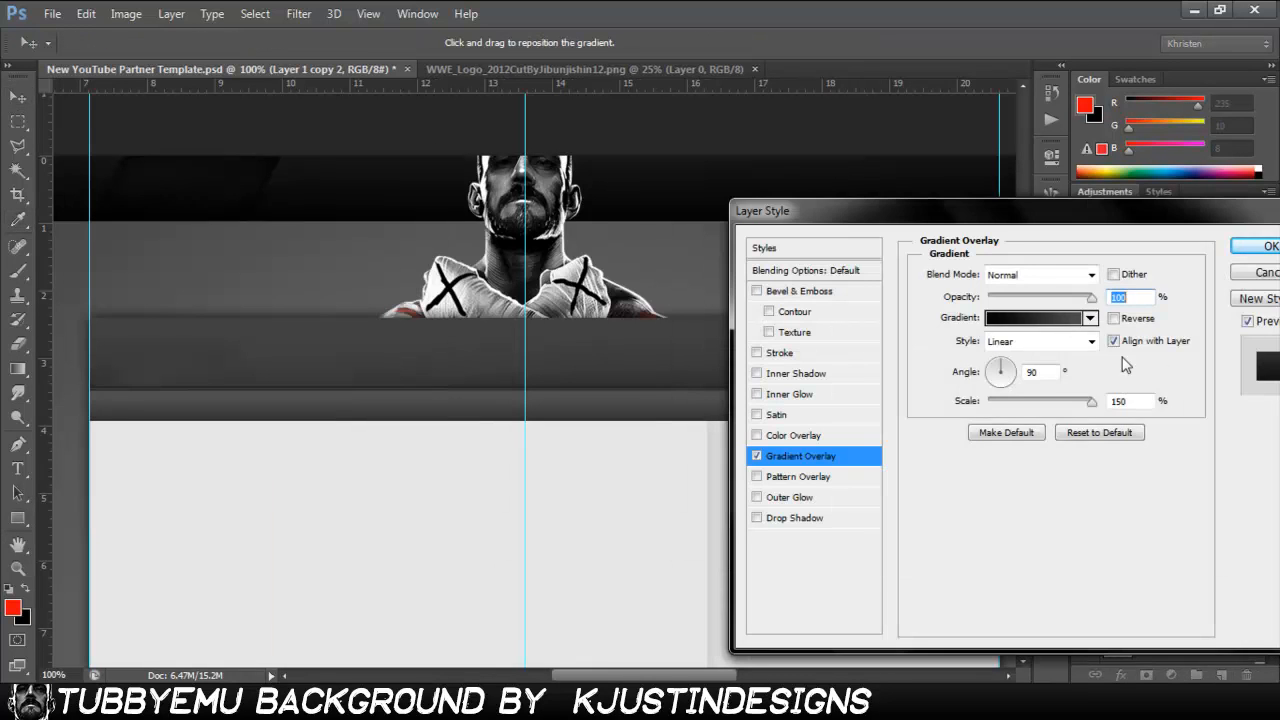
pyautogui.click(1264, 246)
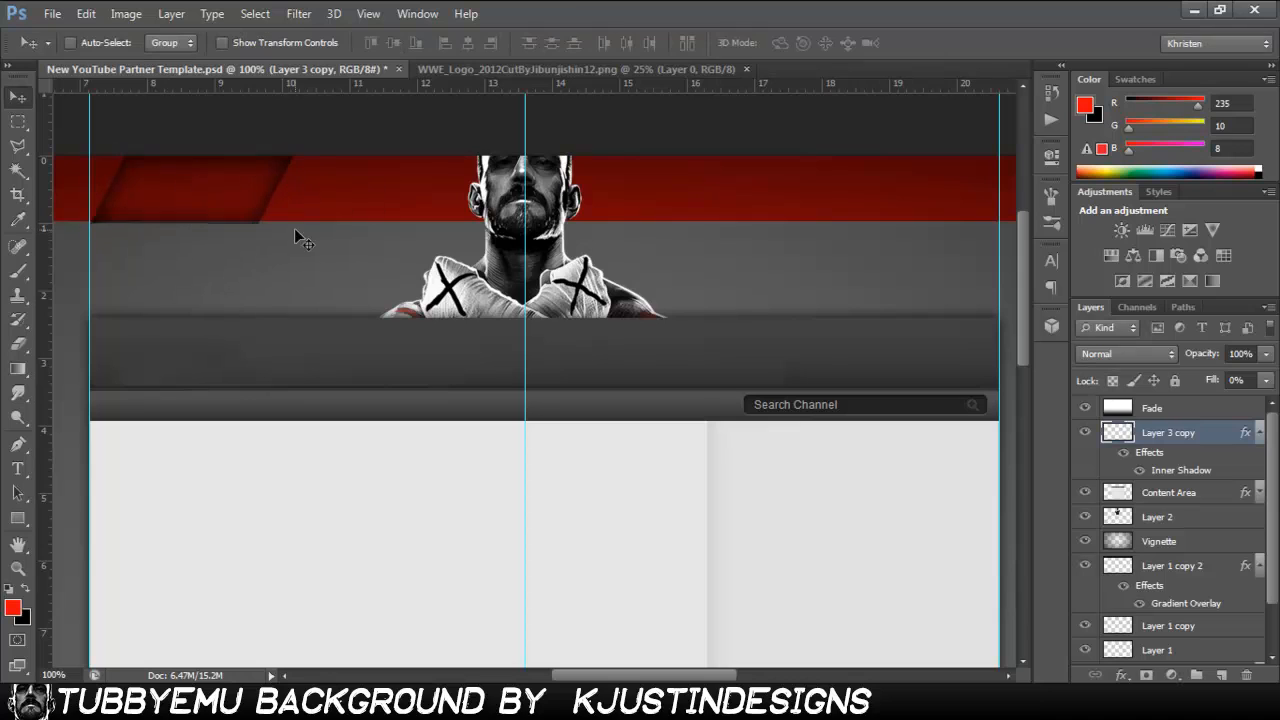
# Shift a duplicated stripe along the banner, then switch to Twitter in Chrome
pyautogui.moveTo(304, 240); pyautogui.dragTo(408, 230)
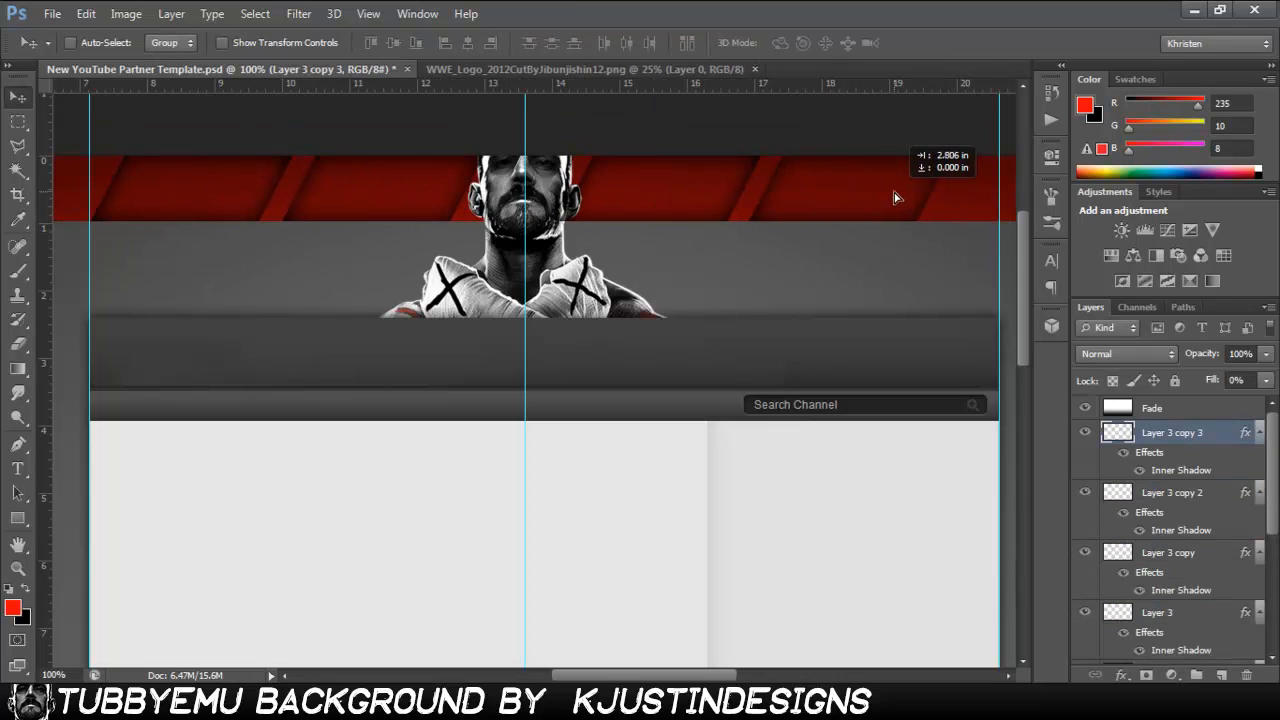
pyautogui.scroll(-3)
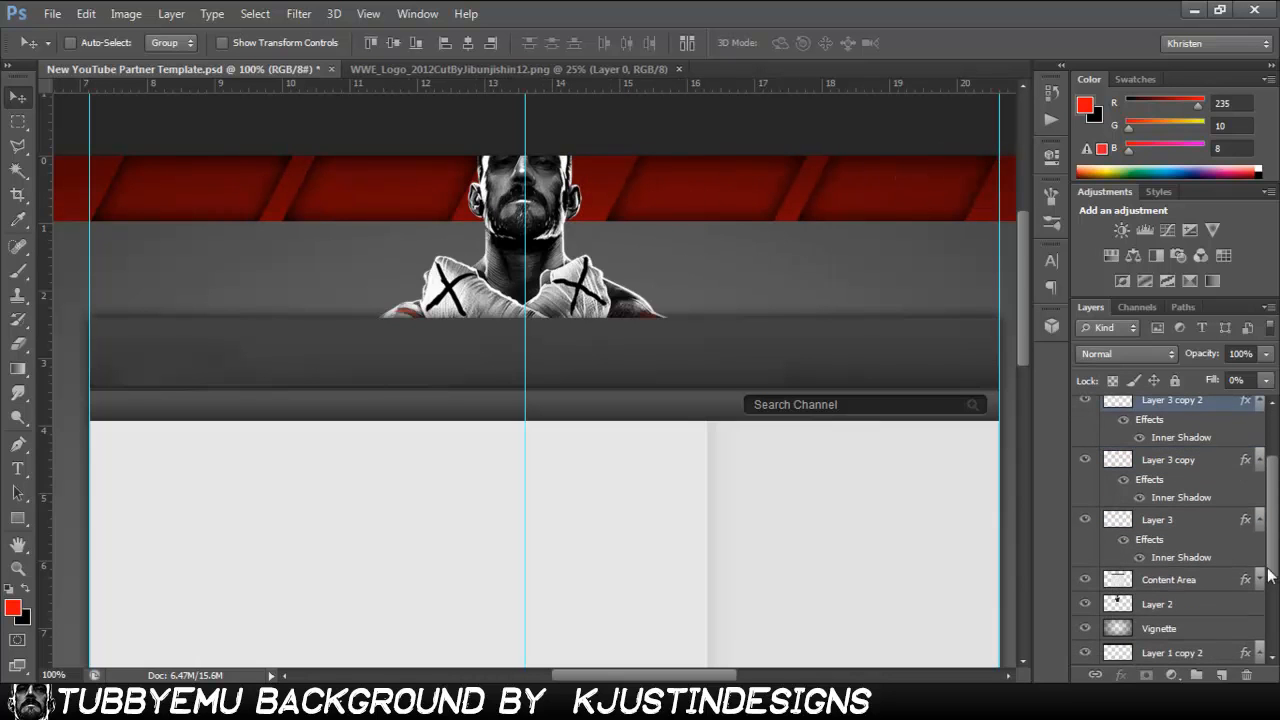
pyautogui.click(1156, 604)
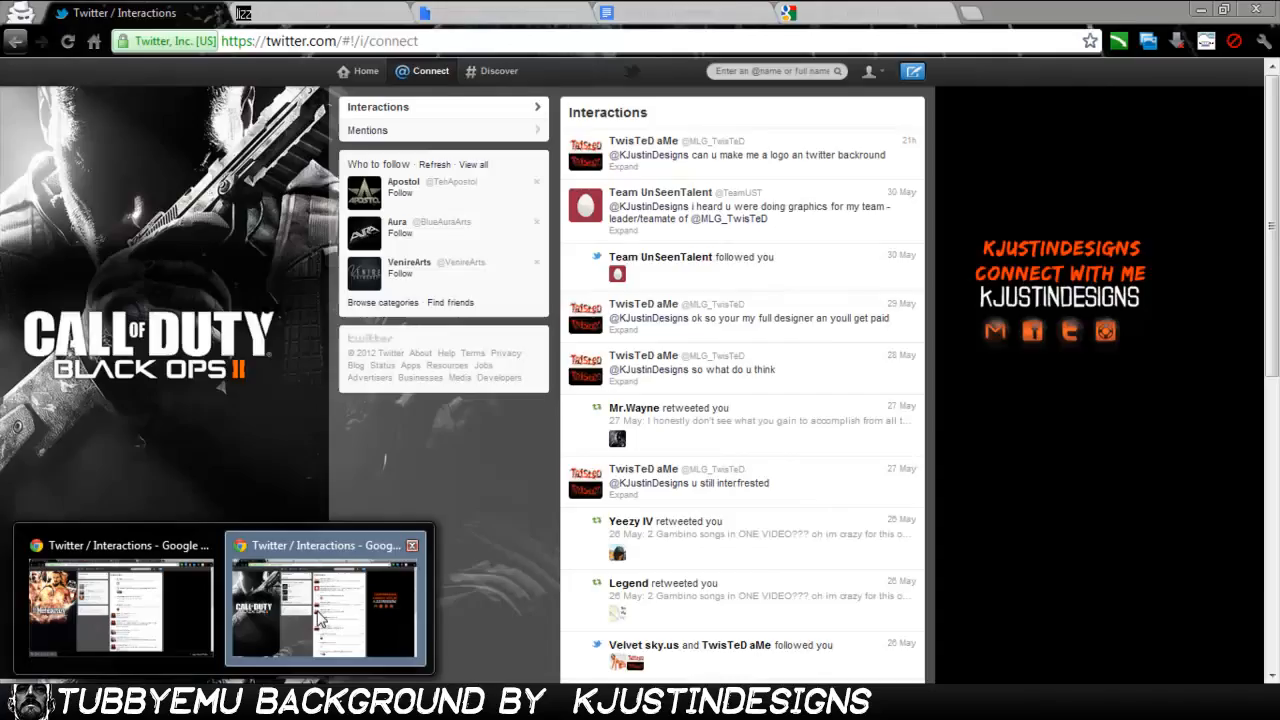
# Review the TubbyEmu YouTube channel and the YES Wrestling Podcast iTunes listing
pyautogui.click(320, 600)
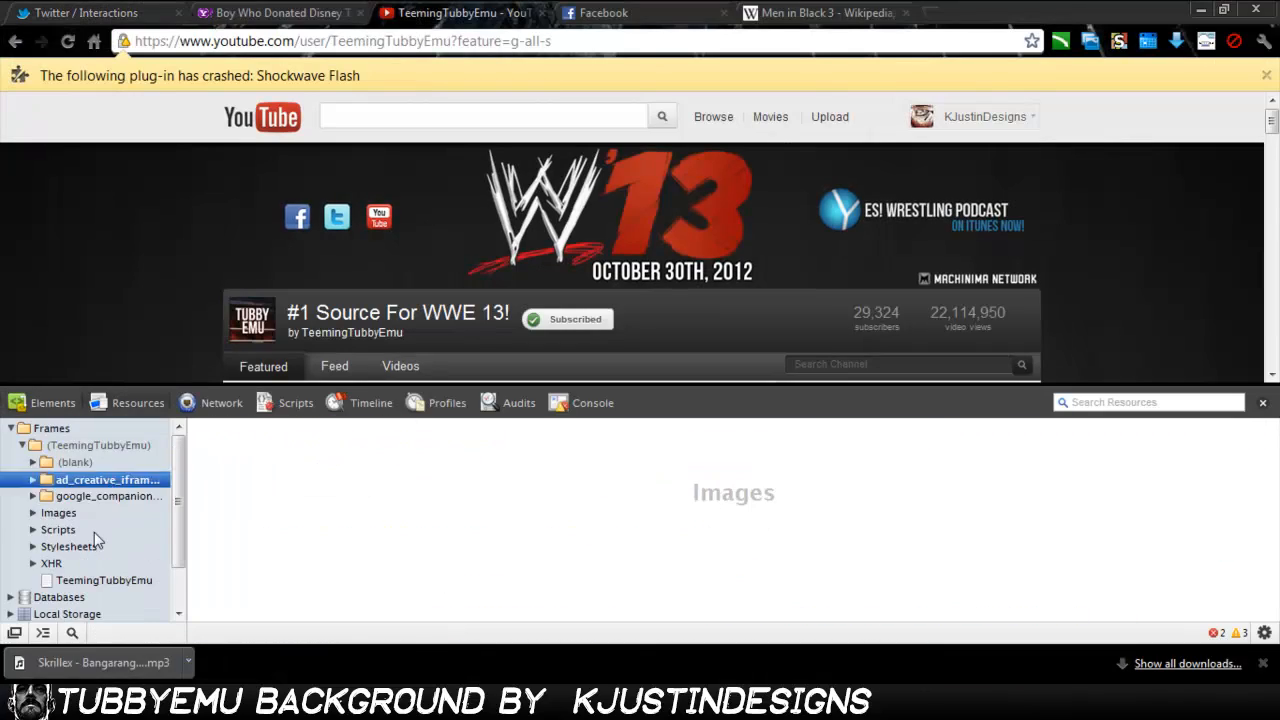
pyautogui.click(116, 528)
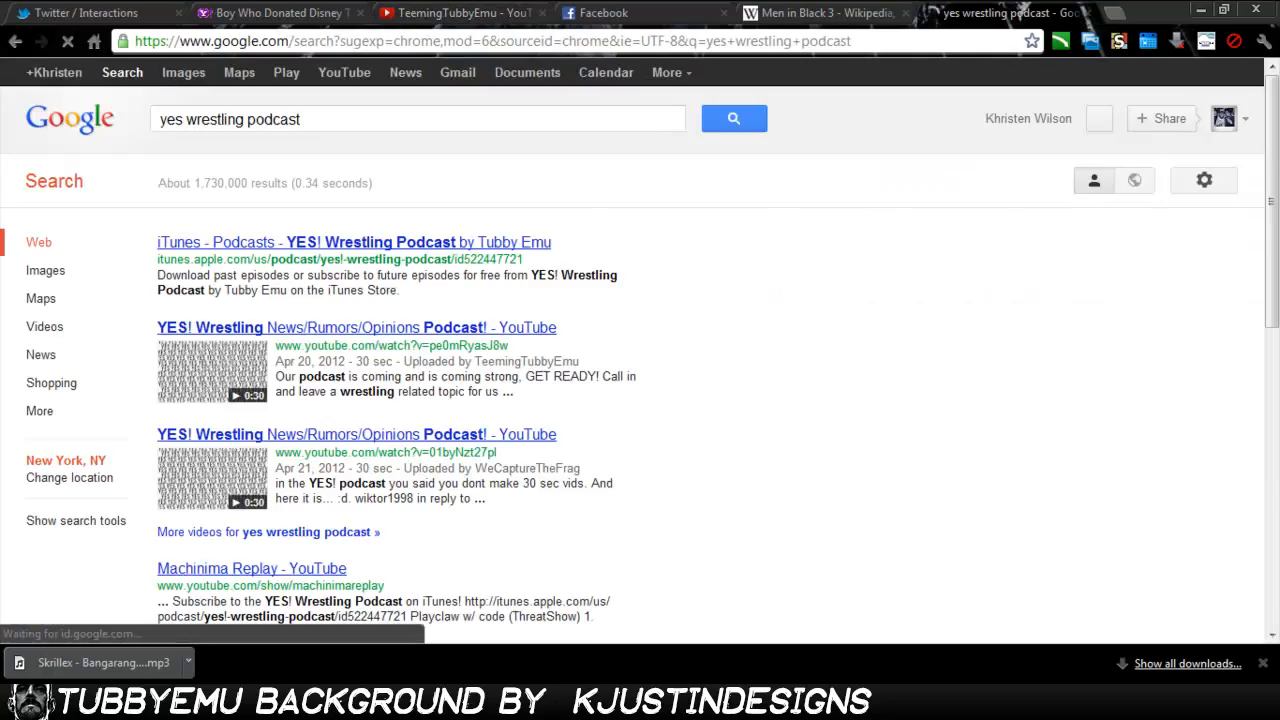
pyautogui.click(352, 242)
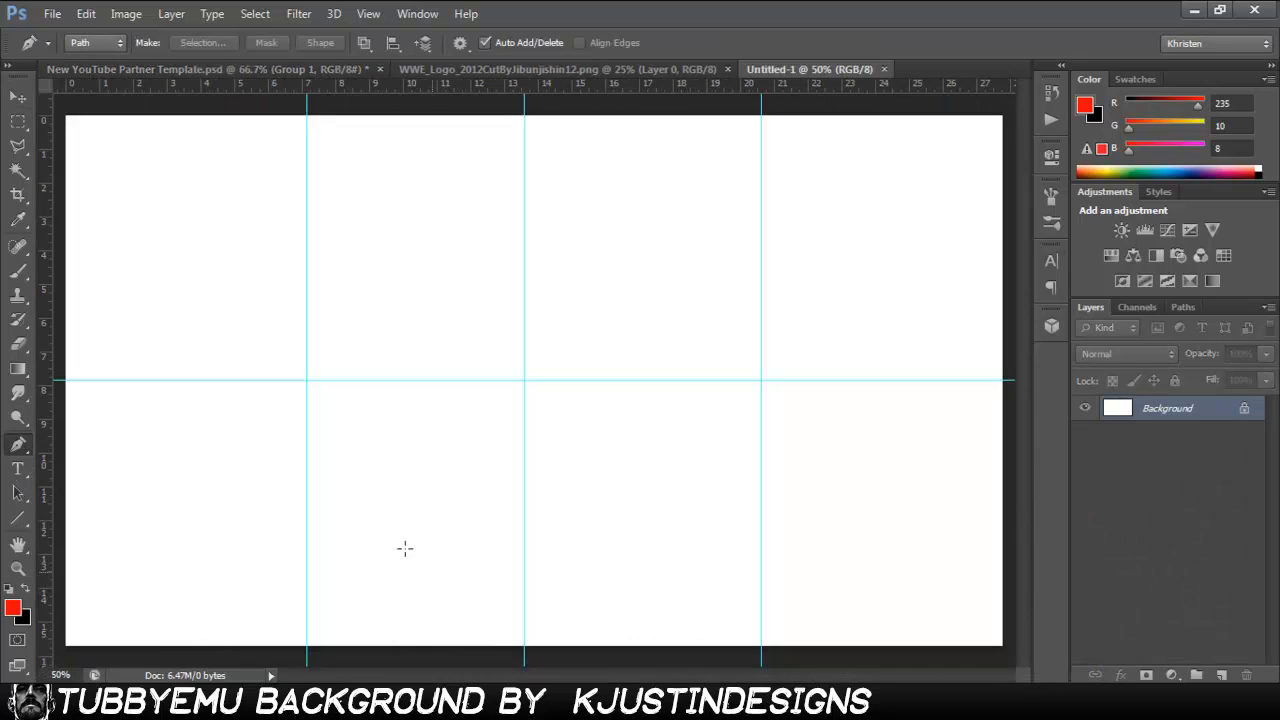
# Draw a diagonal stripe across the new canvas and give it a red Gradient Overlay
pyautogui.moveTo(144, 112); pyautogui.dragTo(196, 648)
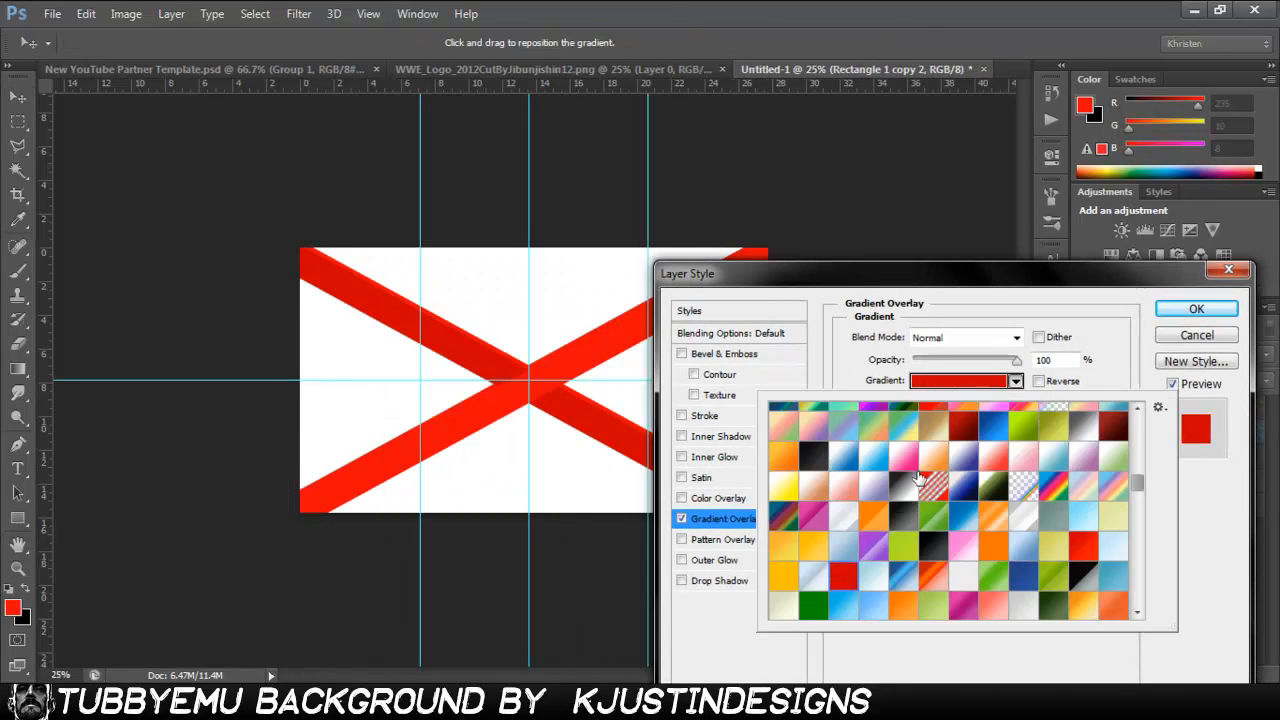
pyautogui.click(1196, 308)
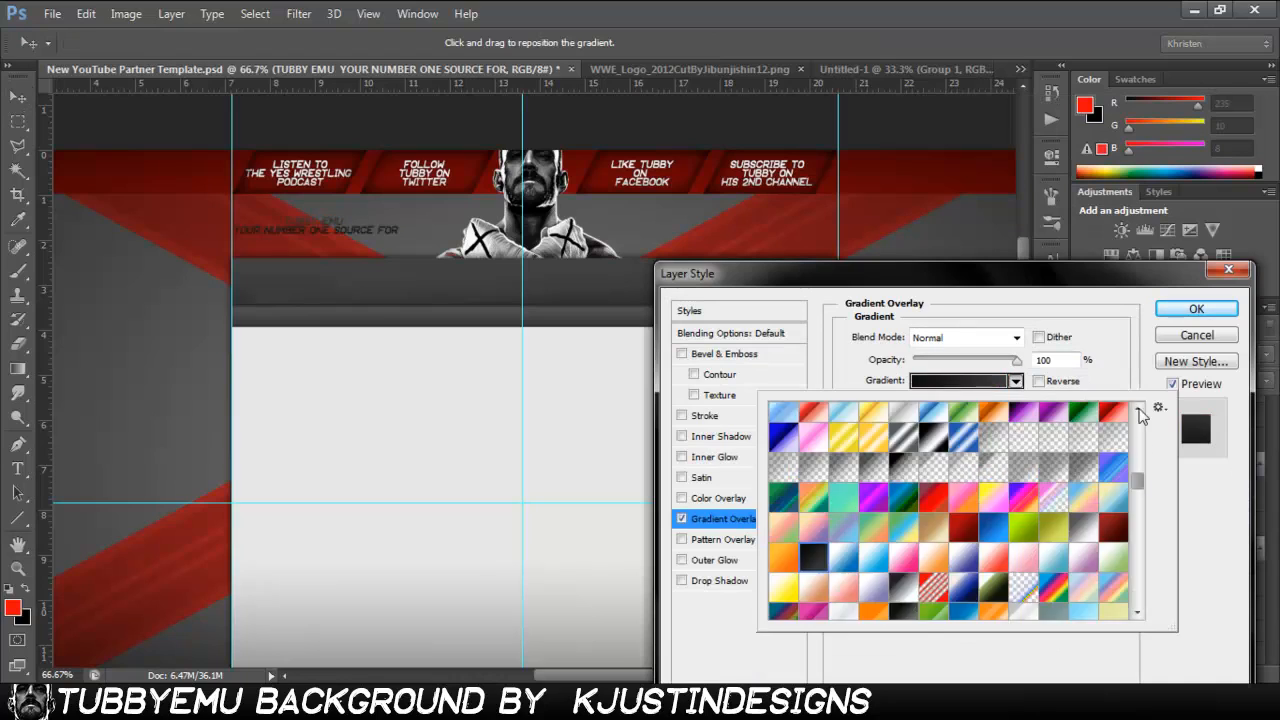
# Apply a gradient overlay and drop shadow to the TUBBY EMU tagline
pyautogui.click(720, 580)
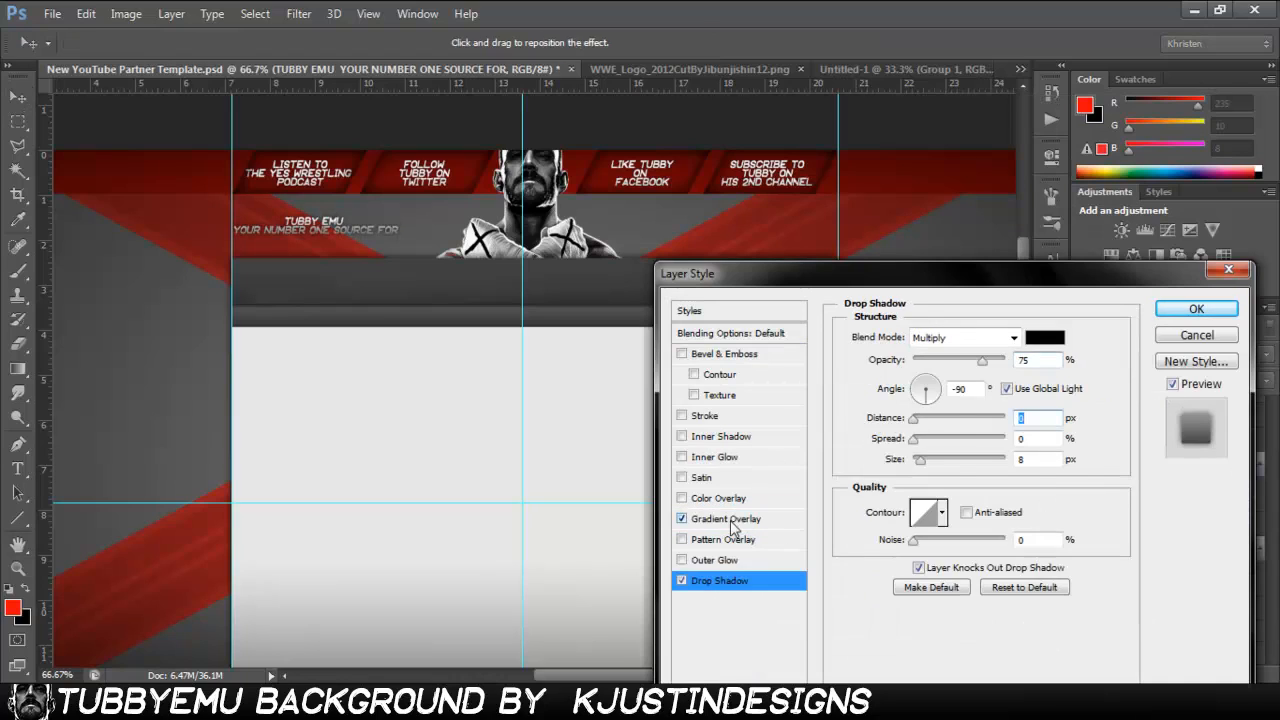
pyautogui.click(1196, 308)
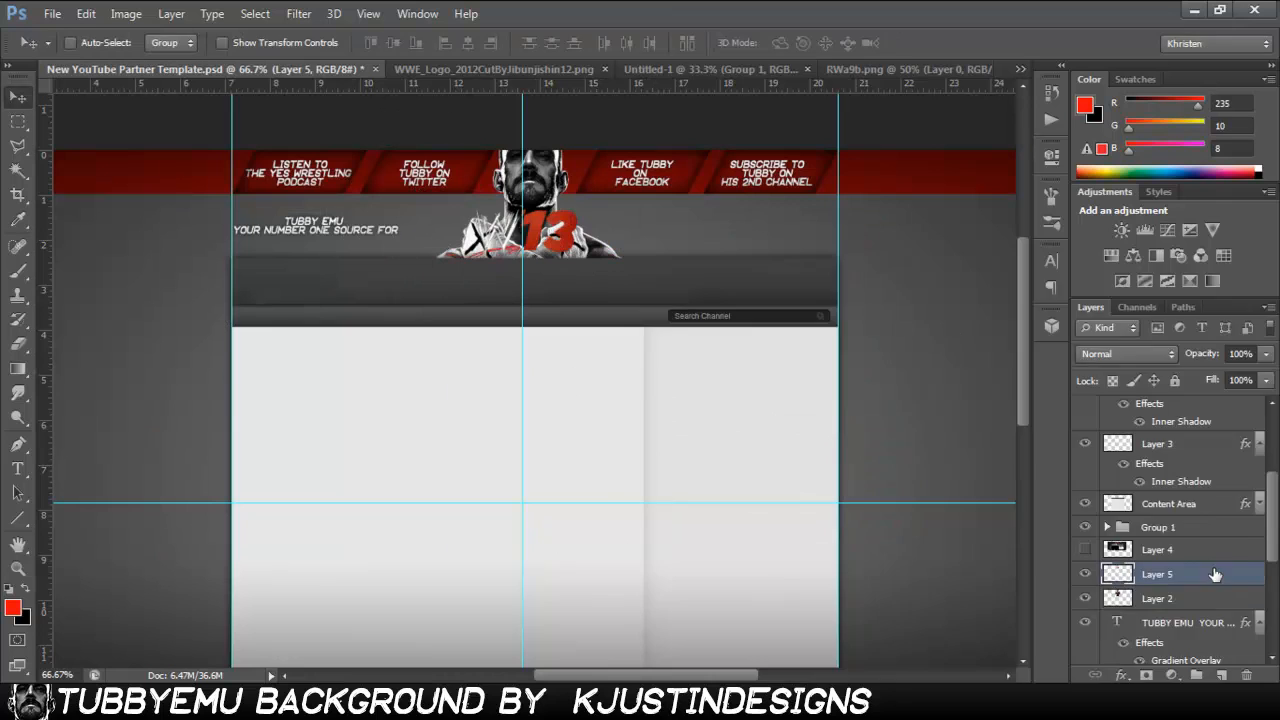
# Move the WWE 13 logo beside the tagline and add the 'designed by KJUSTINDESIGNS' credit
pyautogui.click(1124, 572)
pyautogui.write('DESIGNED')
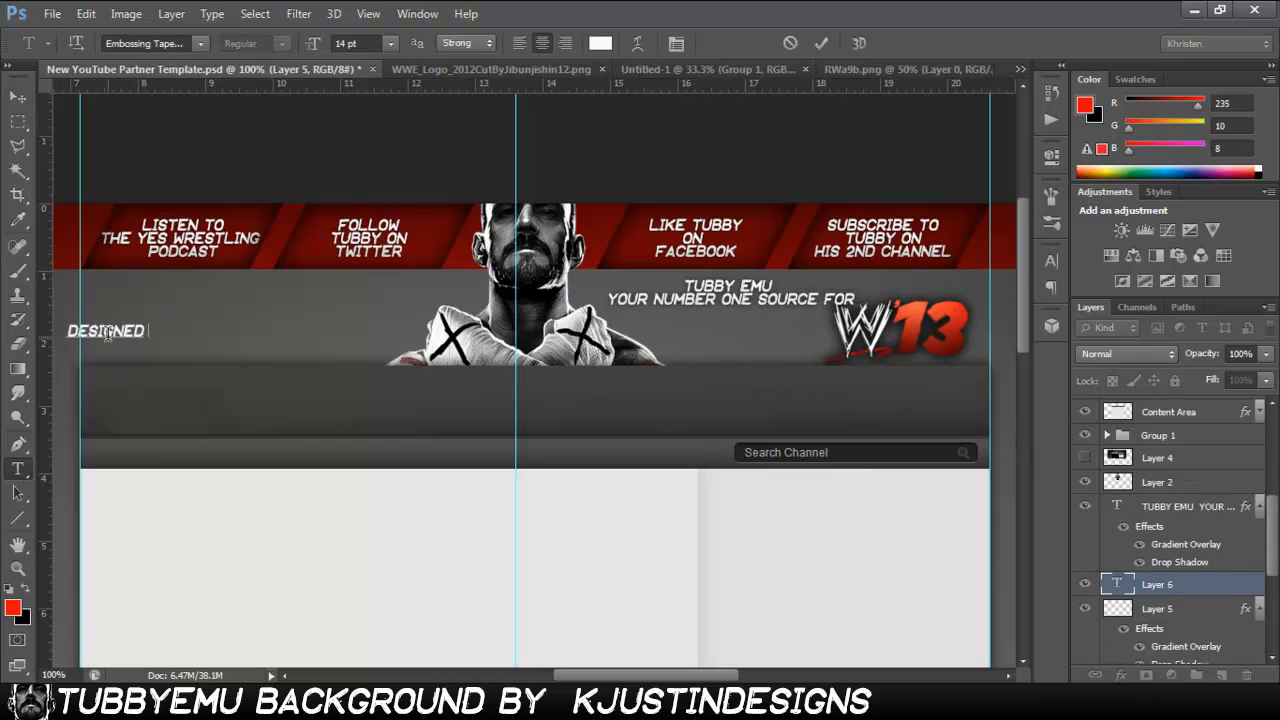
pyautogui.click(388, 44)
pyautogui.write(' BY KJUSTINDESIGNS')
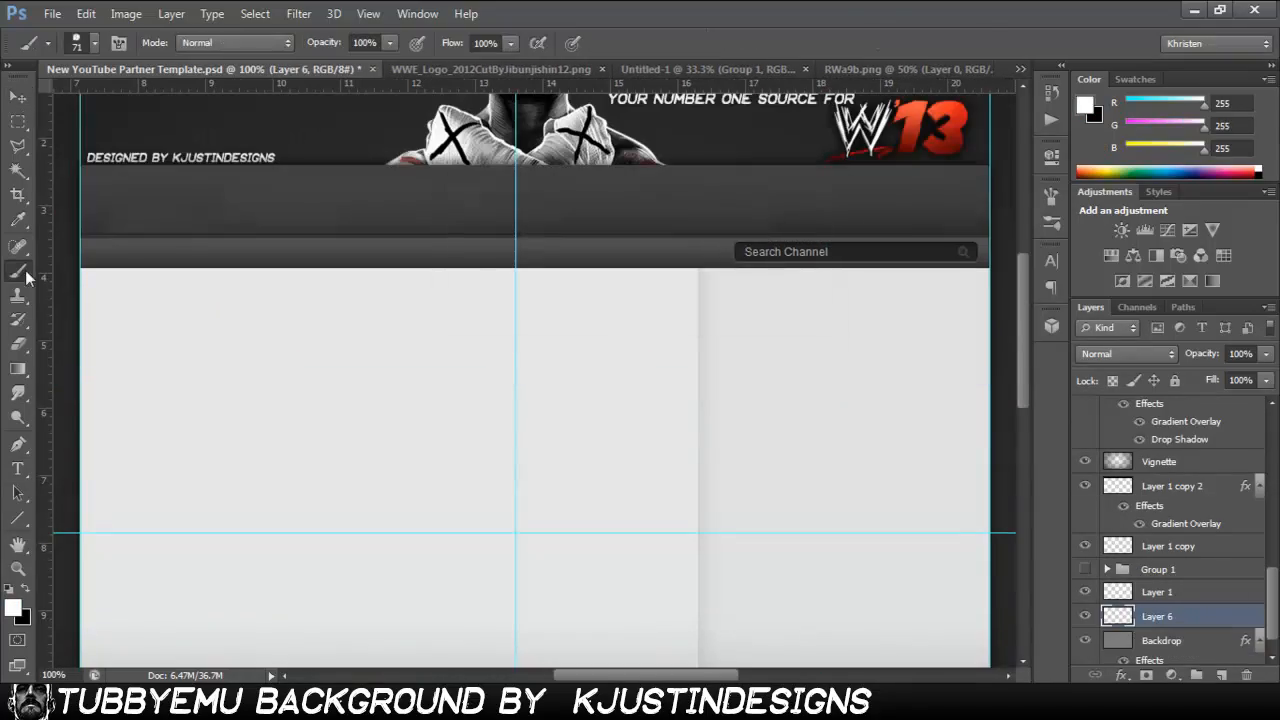
pyautogui.click(94, 42)
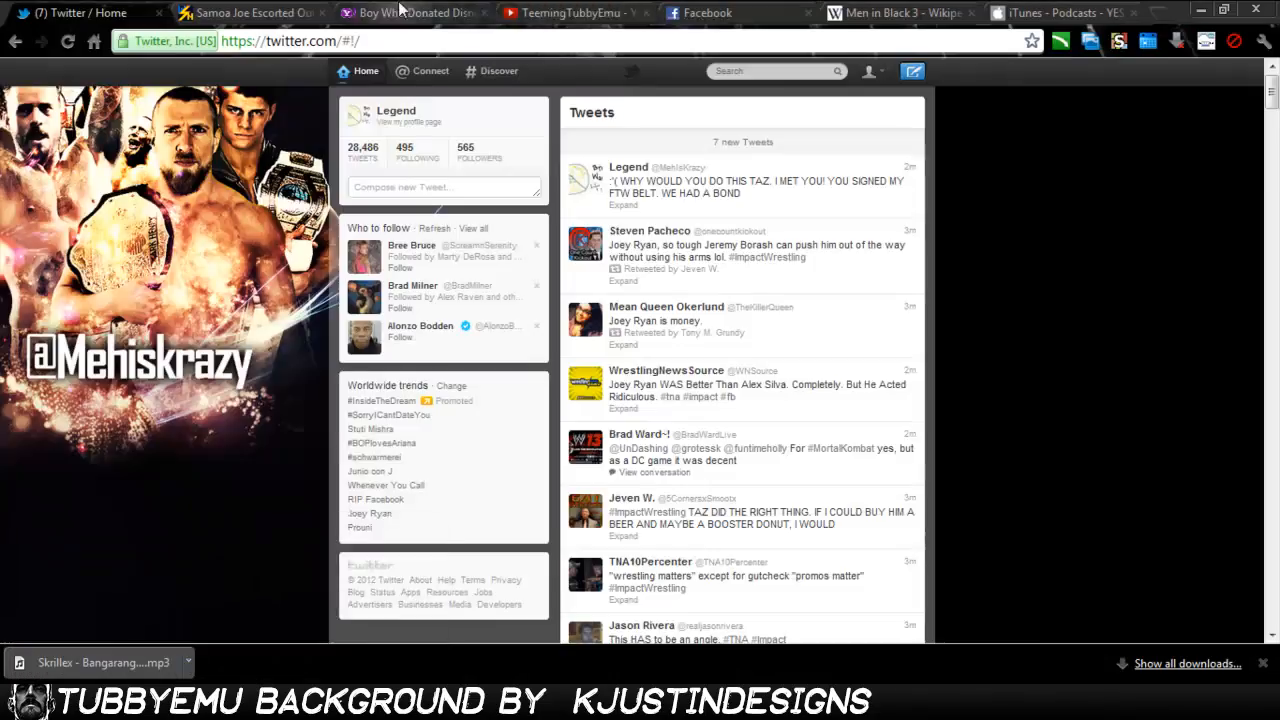
# Revisit the TubbyEmu channel, then open the New Machinima and Partner Template from Photoshop Resources
pyautogui.click(570, 12)
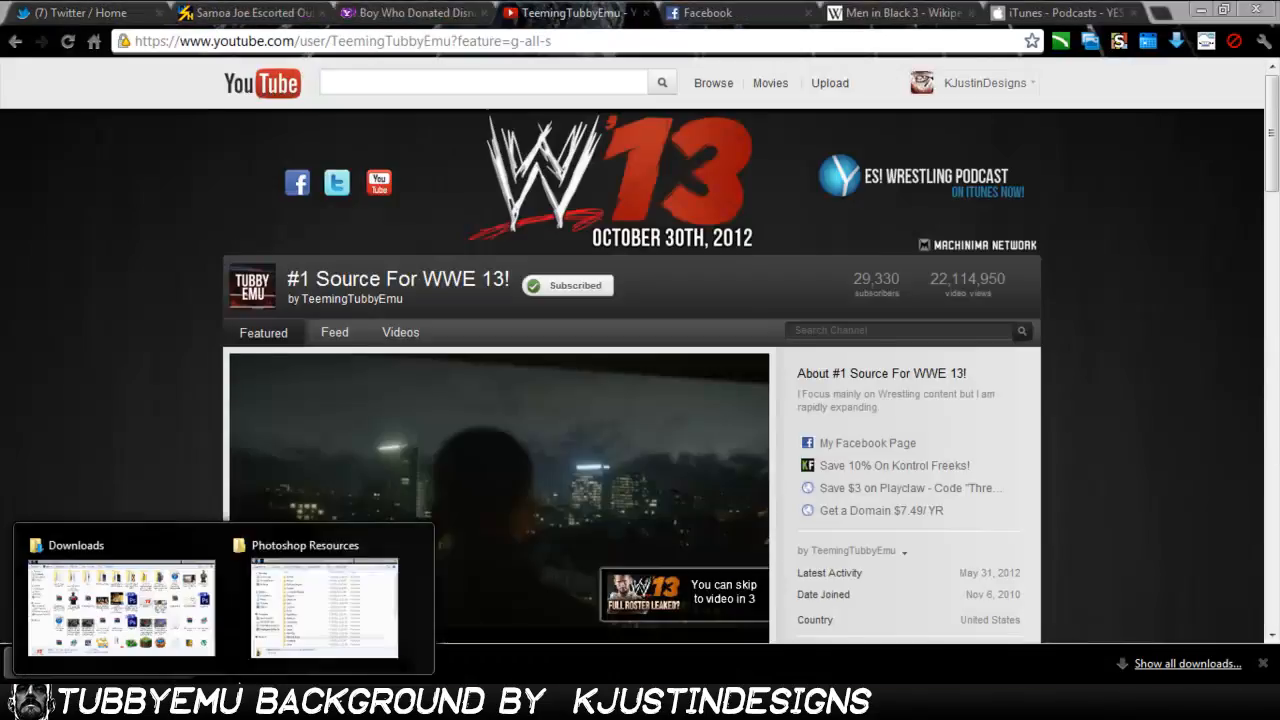
pyautogui.click(324, 610)
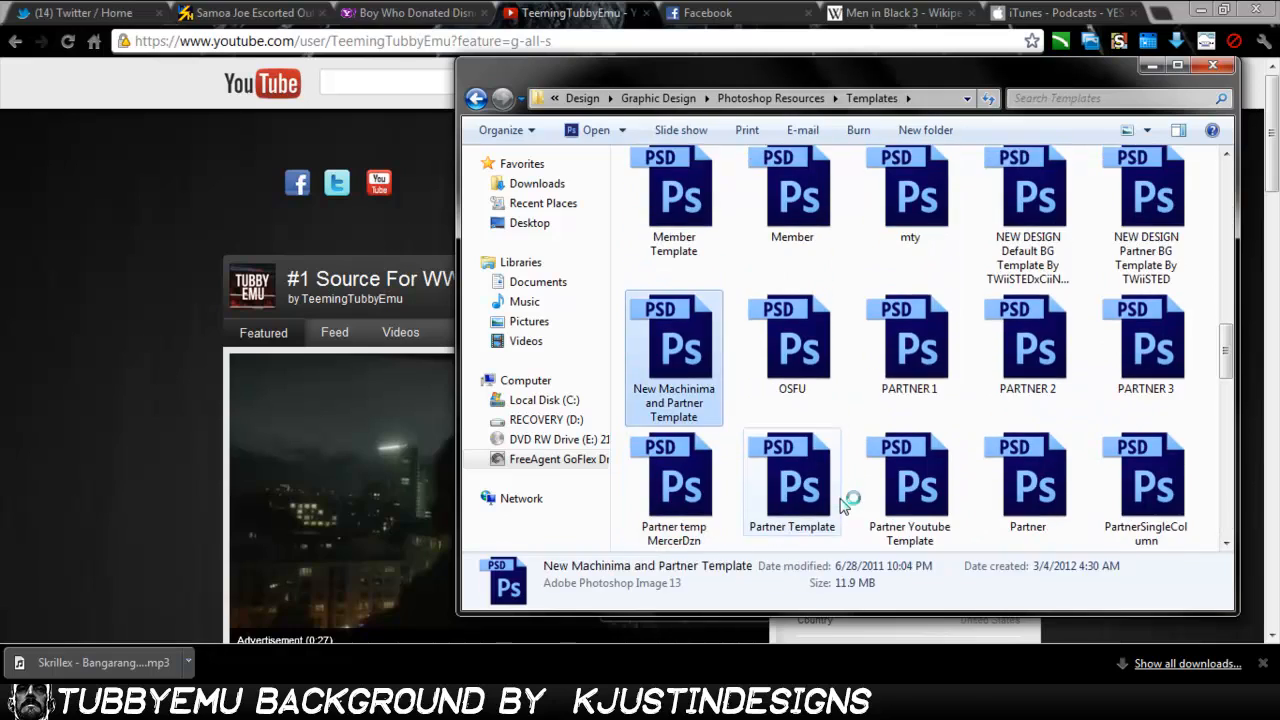
pyautogui.doubleClick(672, 348)
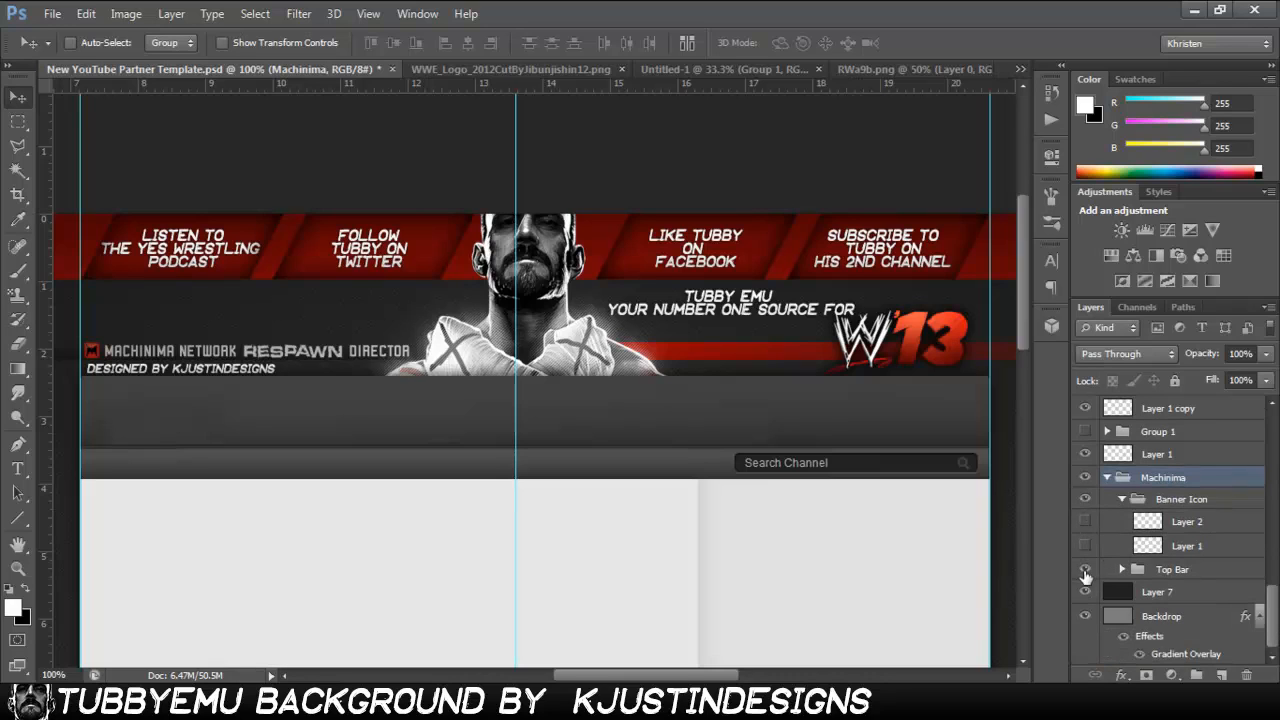
# Add a Drop Shadow to the Respawn text inside the badge's Top Bar group
pyautogui.click(1120, 568)
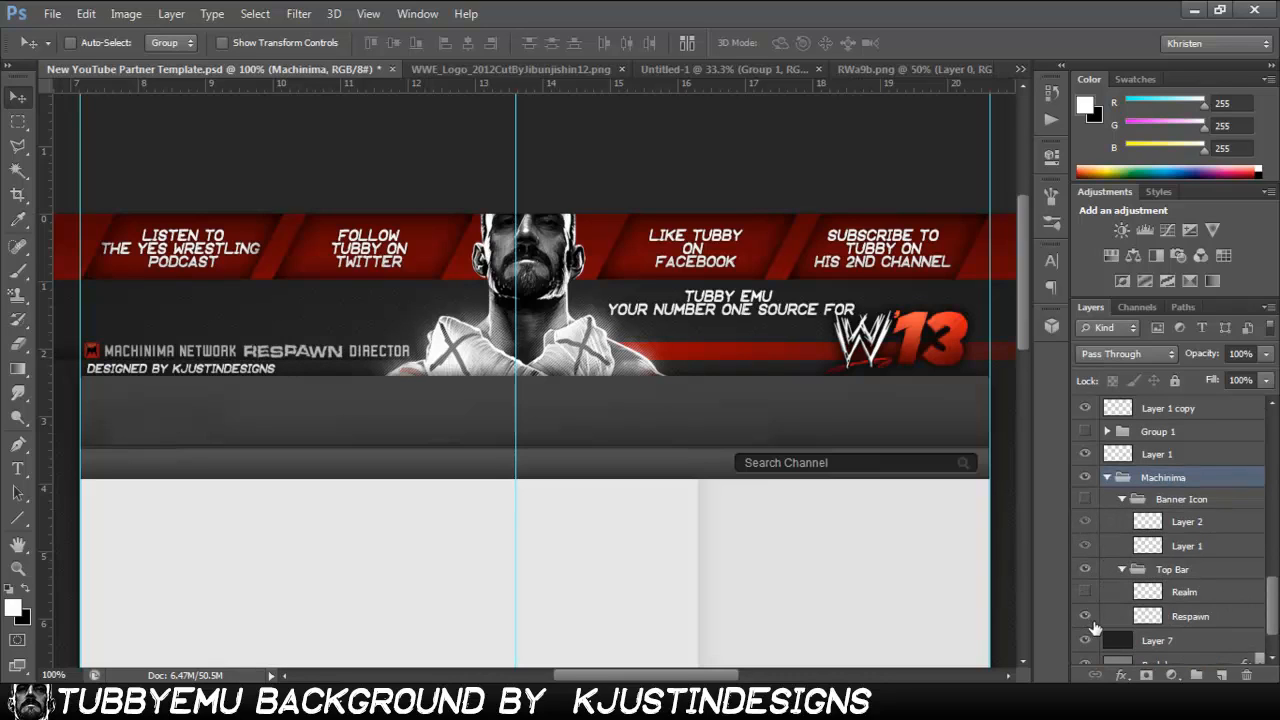
pyautogui.click(1190, 616)
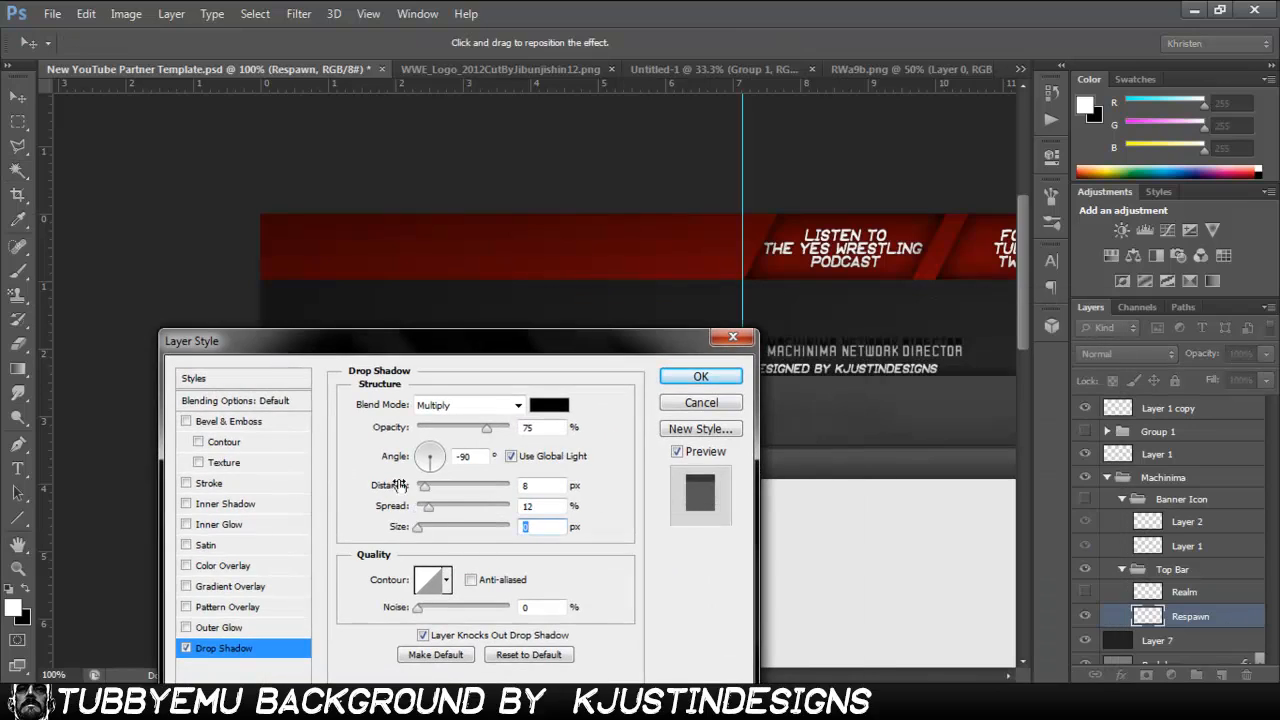
pyautogui.click(700, 376)
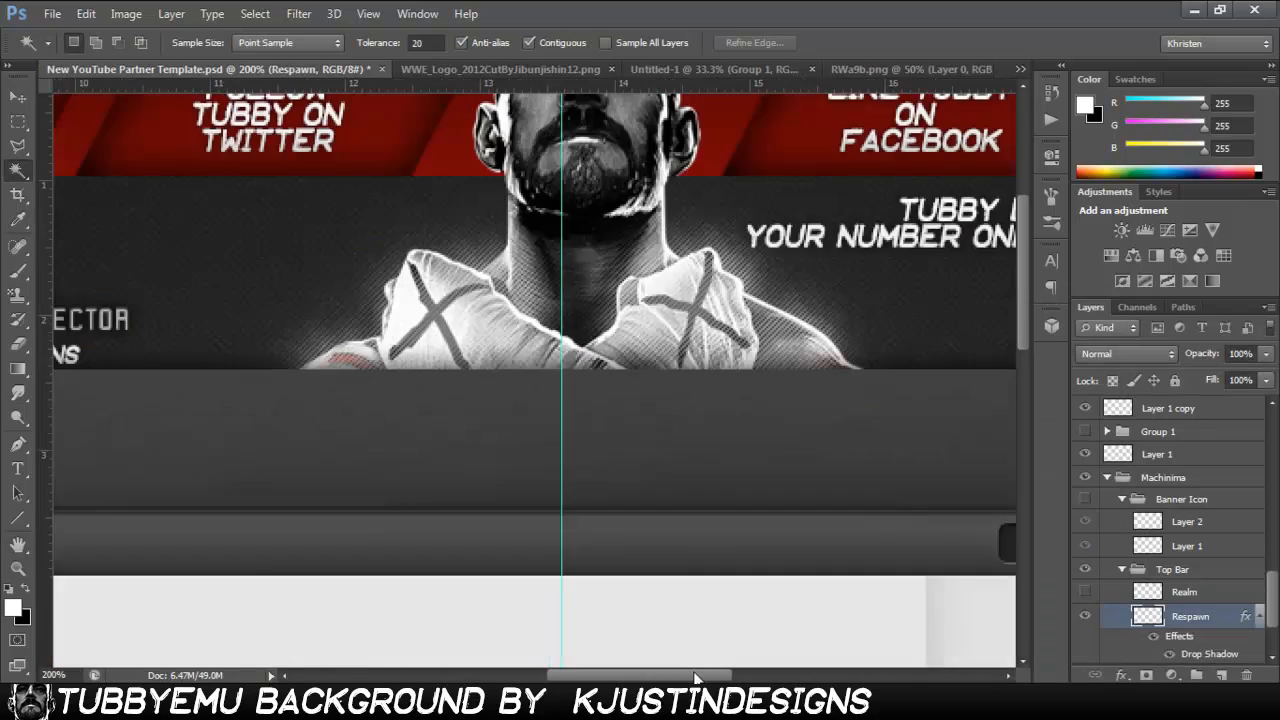